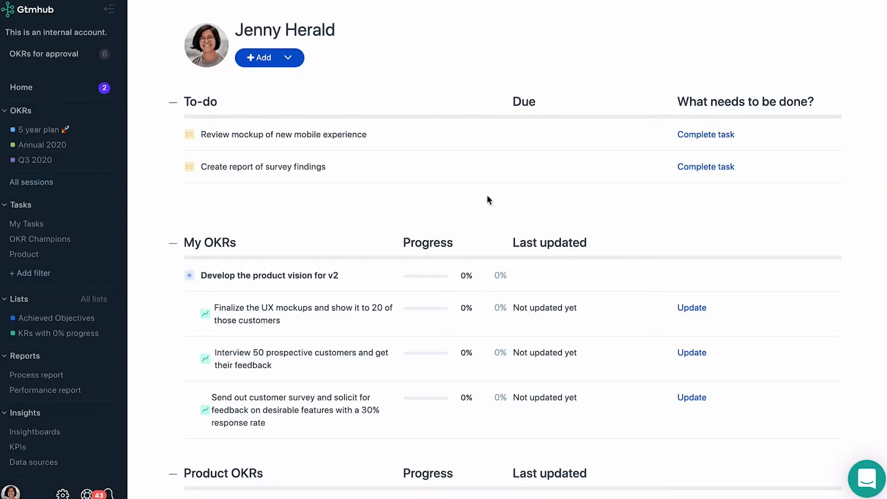
{"action": "mouse_move", "coordinate": [9, 74]}
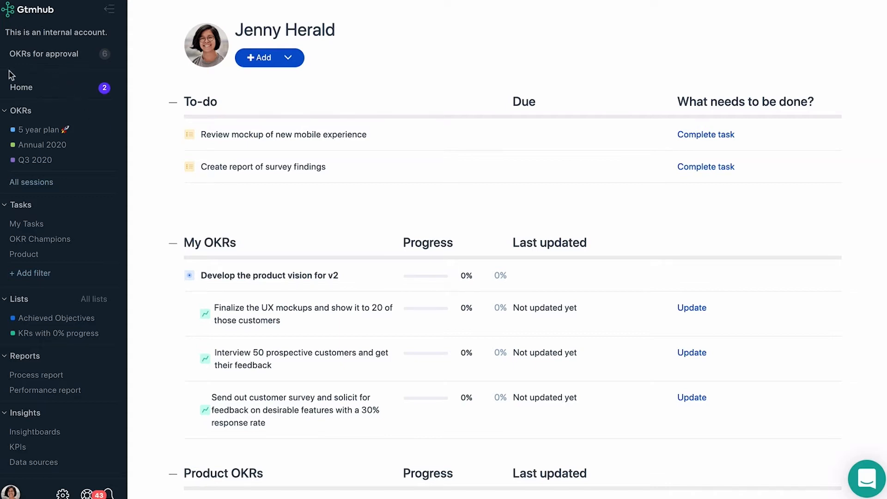
{"action": "mouse_move", "coordinate": [23, 92]}
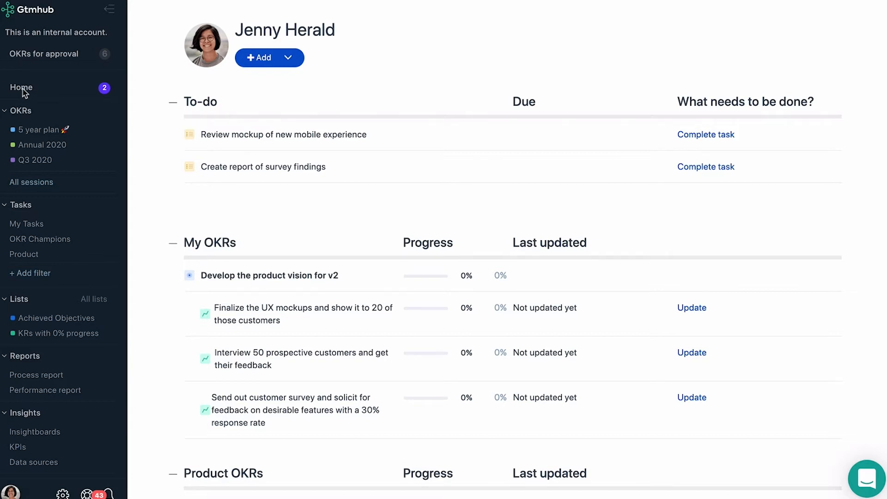
- Show the personal task board with its To do, In progress and Done columns
{"action": "scroll", "scroll_direction": "down", "scroll_amount": 3}
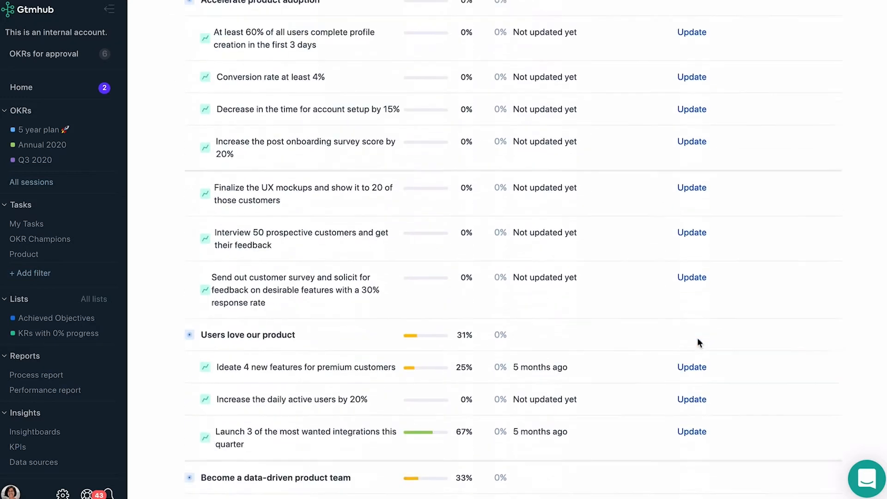
{"action": "left_click", "coordinate": [25, 224]}
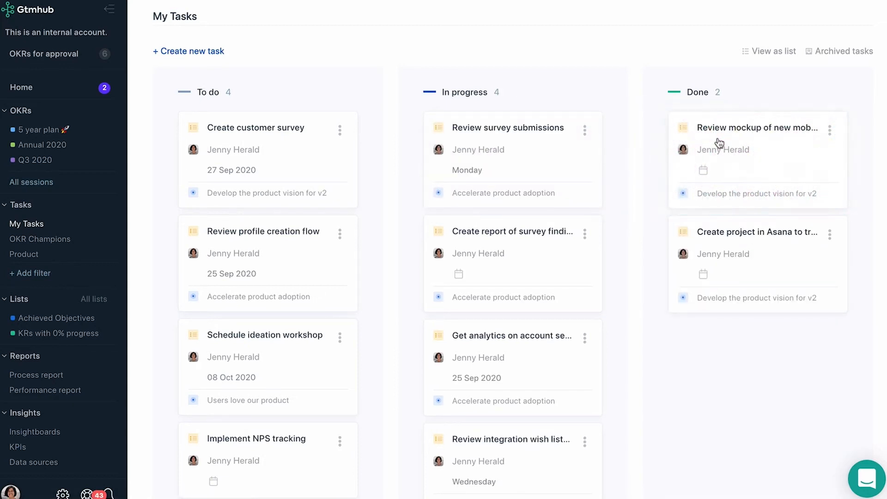
- Show the Achieved Objectives list with its five objectives, owners, progress and sessions
{"action": "left_click", "coordinate": [57, 317]}
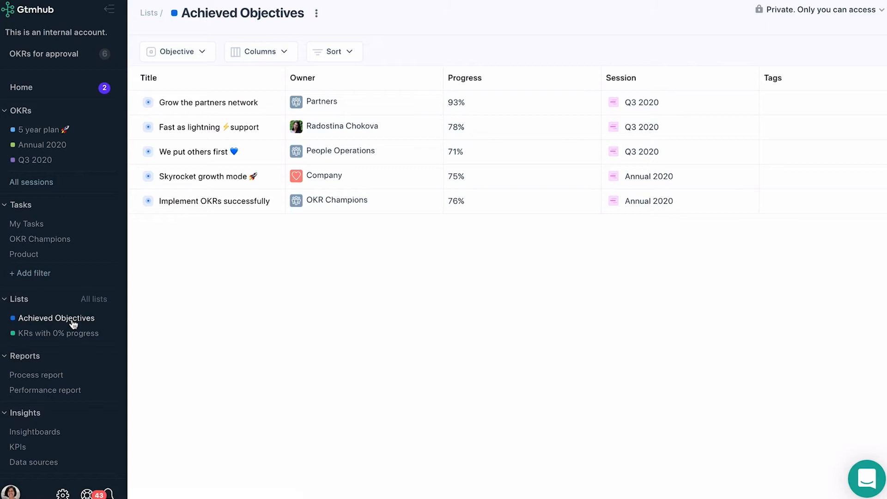
- Show the Process report with zero objectives lacking or short on key results
{"action": "left_click", "coordinate": [36, 375]}
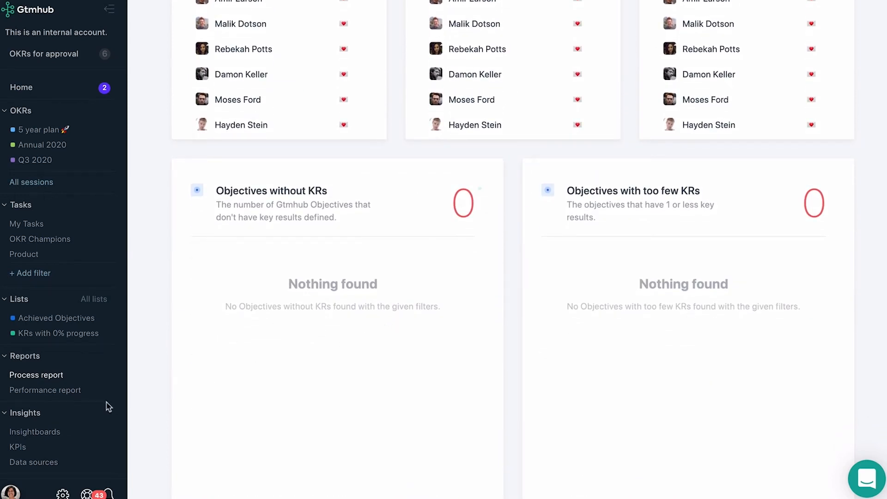
- Show the Insightboards overview listing Customers data, Exec board and Gtmhub Reports
{"action": "scroll", "scroll_direction": "down", "scroll_amount": 3}
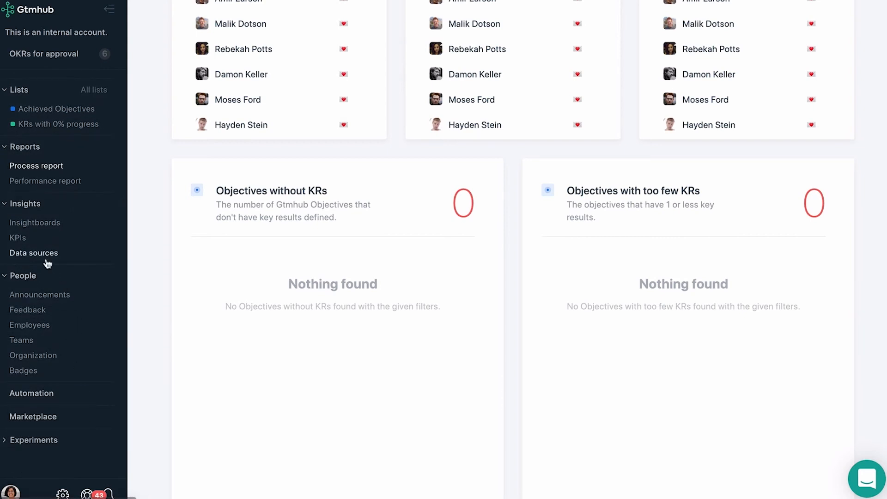
{"action": "left_click", "coordinate": [35, 223]}
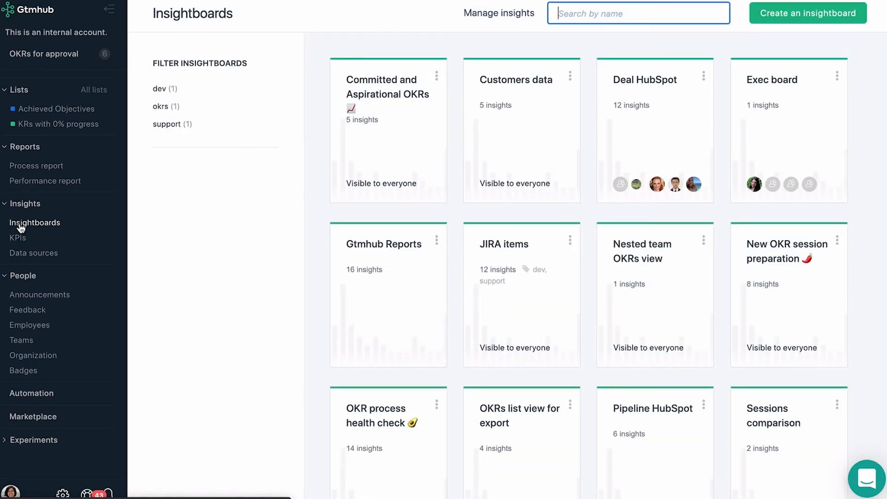
- Show the Automation list with OKR progress over 100% and Tag notification entries
{"action": "left_click", "coordinate": [32, 393]}
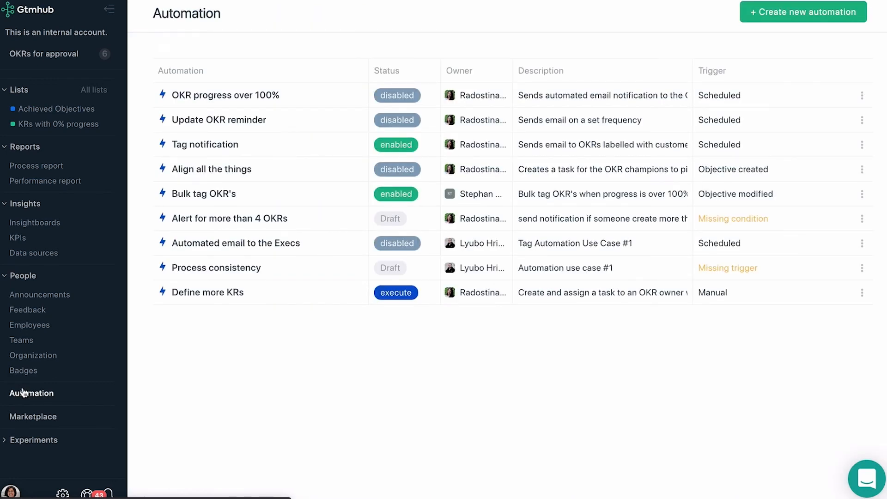
{"action": "left_click", "coordinate": [32, 417]}
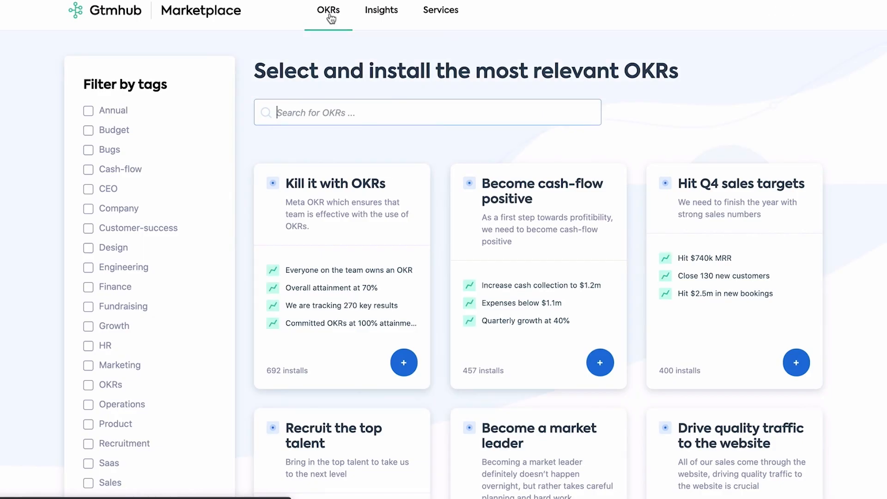